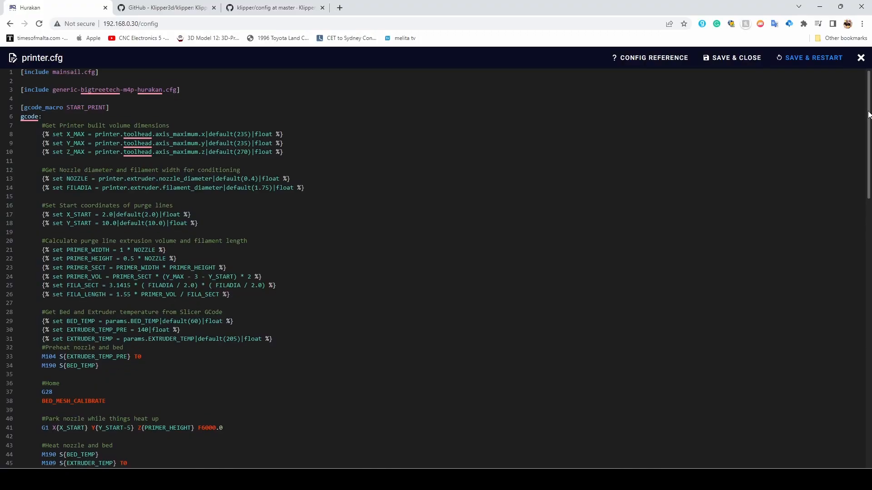
# - Scroll sample-macros.cfg down to the M600 Filament Change macro and its pause_resume section
pyautogui.scroll(-3)
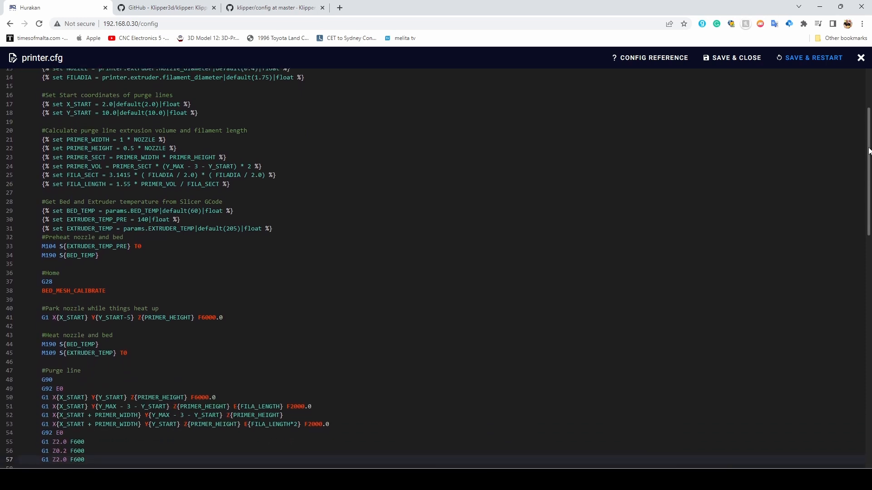
pyautogui.scroll(-3)
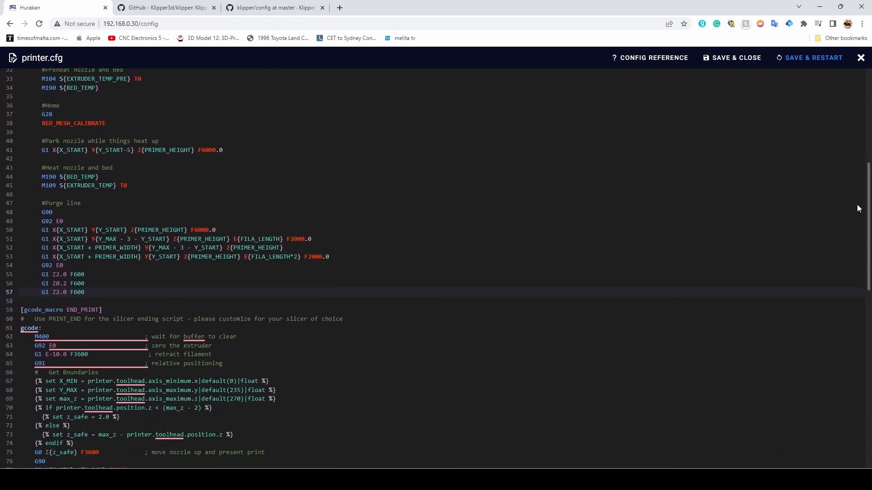
pyautogui.scroll(-3)
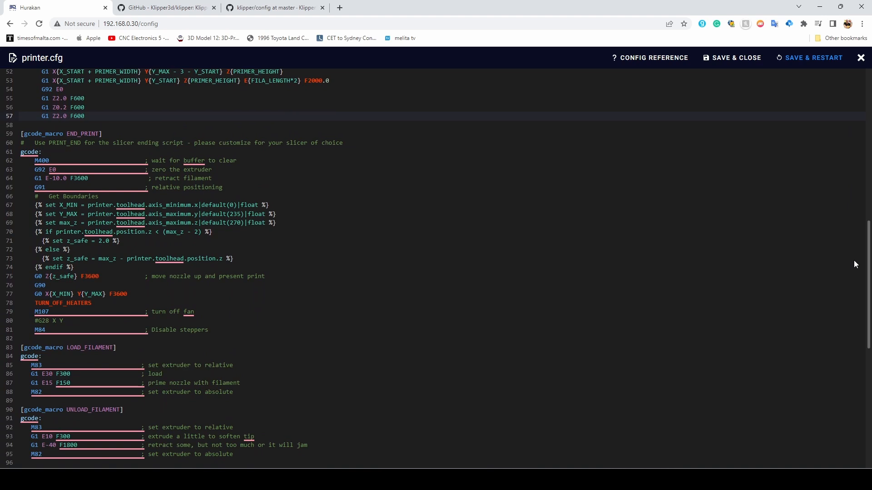
pyautogui.scroll(-3)
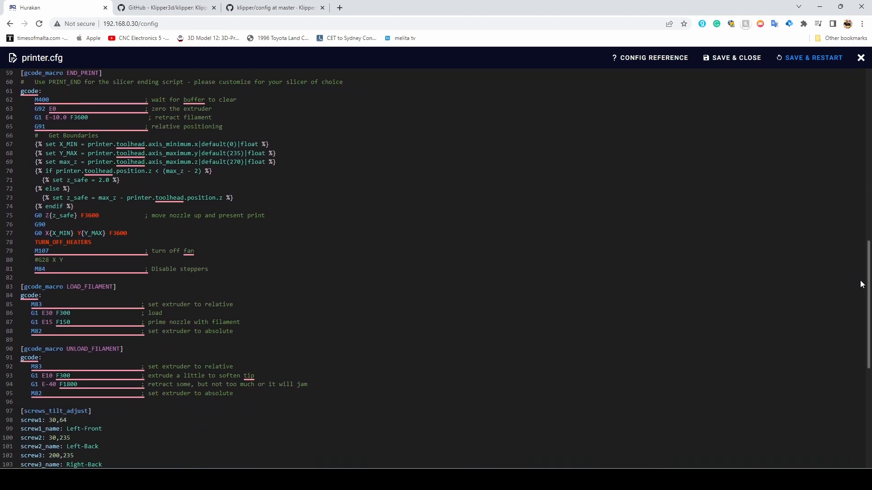
pyautogui.scroll(-3)
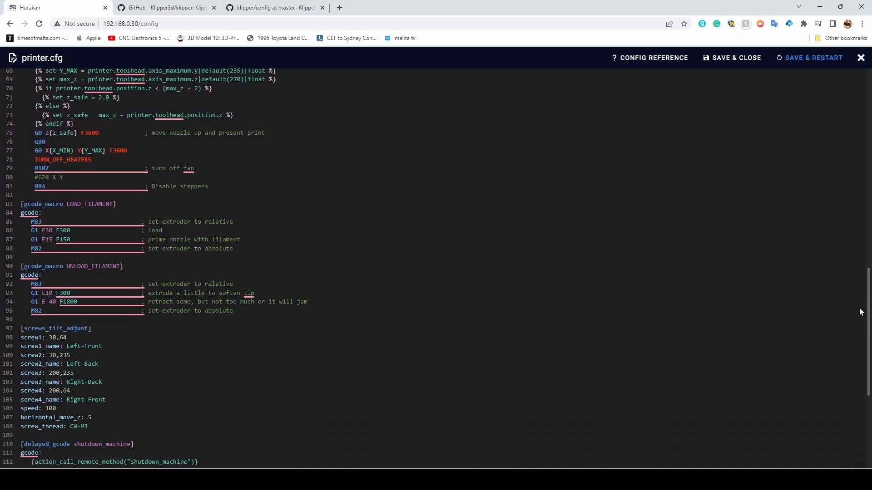
pyautogui.scroll(-3)
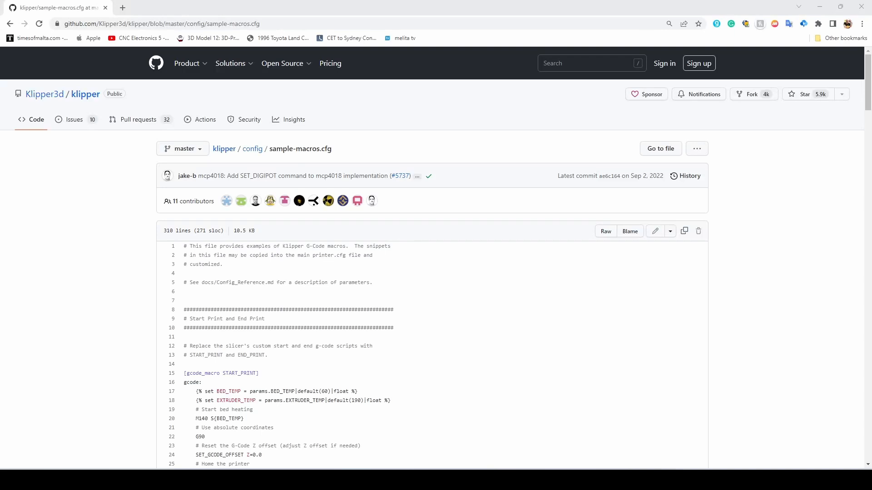
pyautogui.click(222, 23)
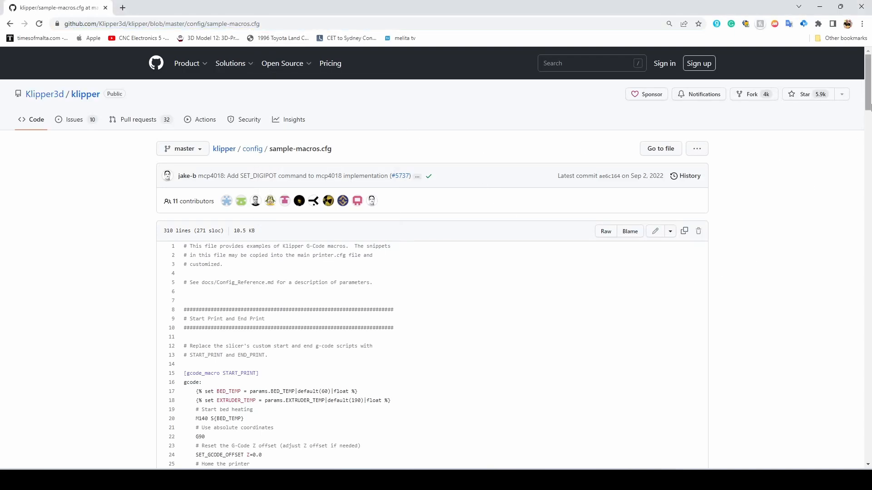
pyautogui.scroll(-3)
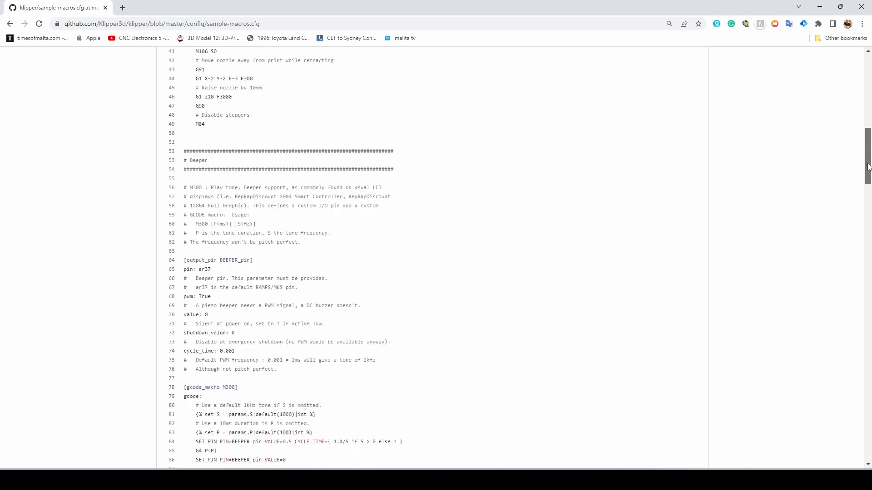
pyautogui.scroll(-3)
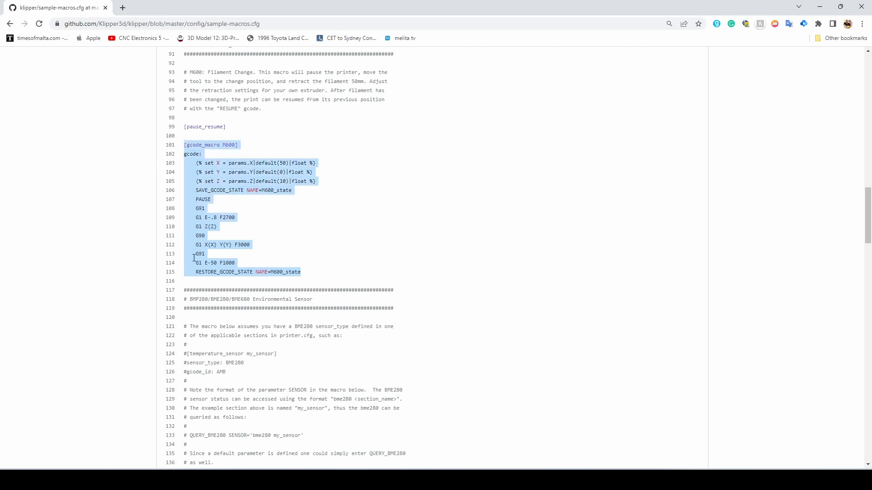
pyautogui.moveTo(236, 284)
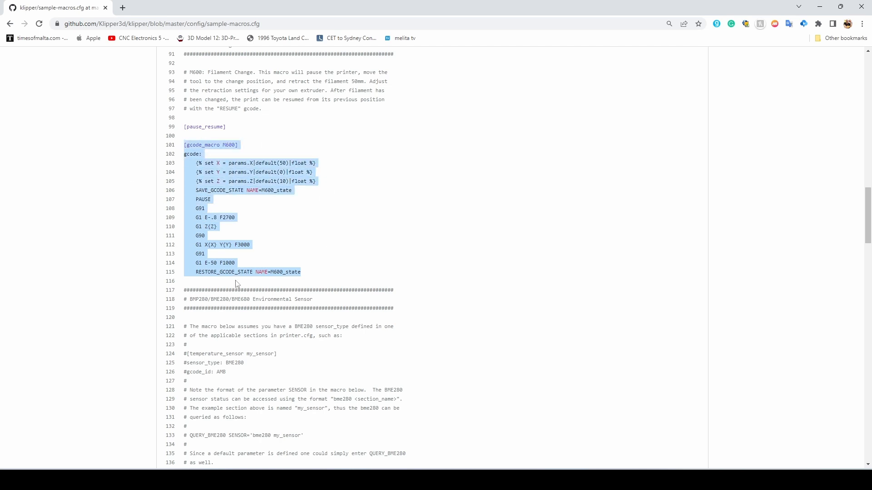
pyautogui.moveTo(157, 177)
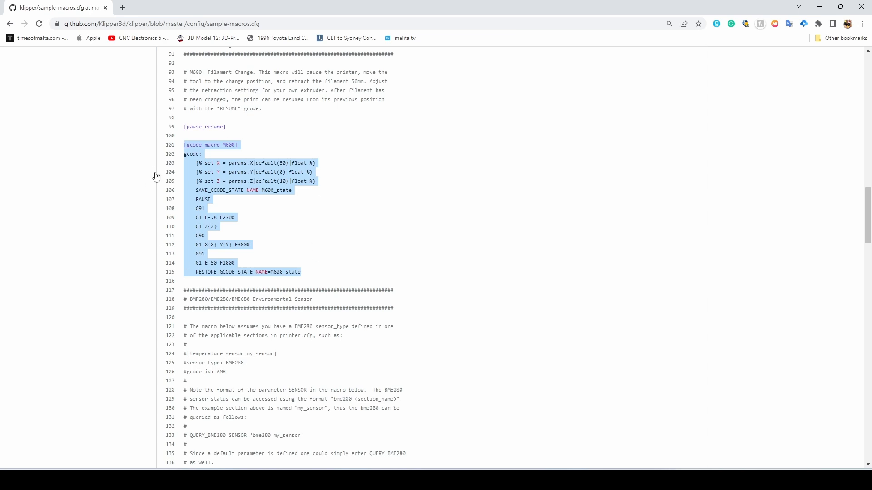
pyautogui.moveTo(341, 327)
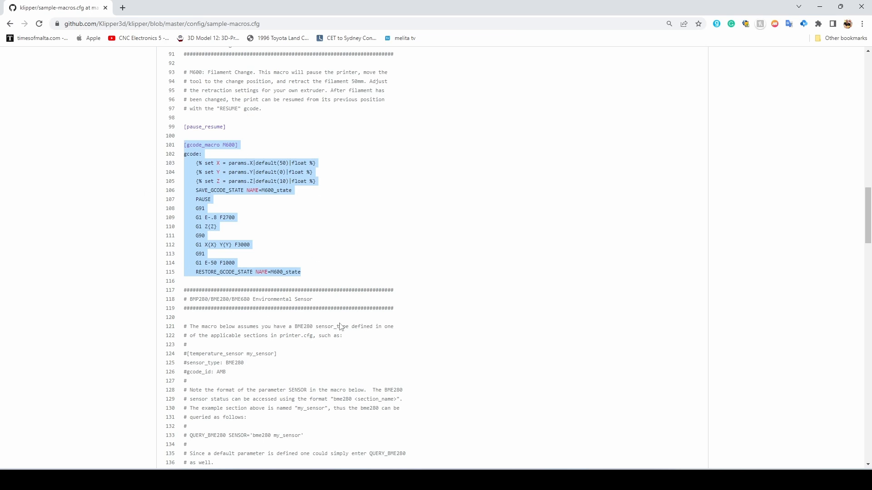
# - From the Machine page, load printer.cfg in the editor and scroll to where the macro goes
pyautogui.click(53, 7)
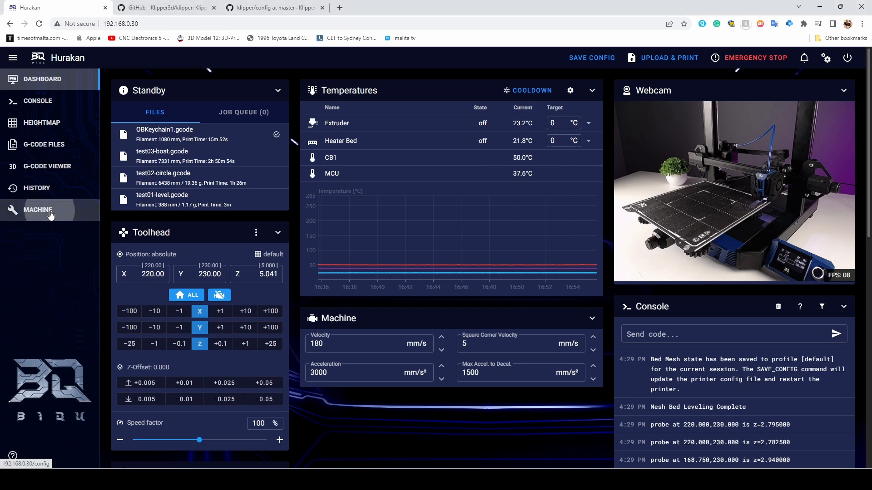
pyautogui.click(38, 209)
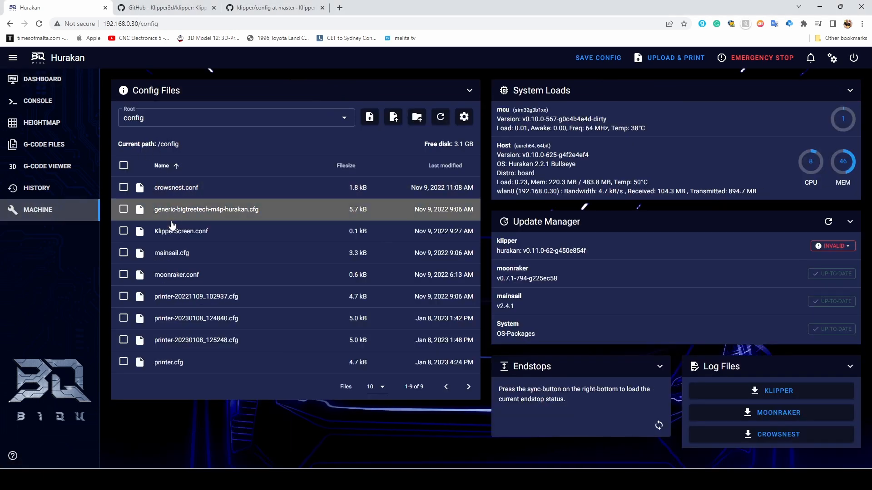
pyautogui.click(168, 363)
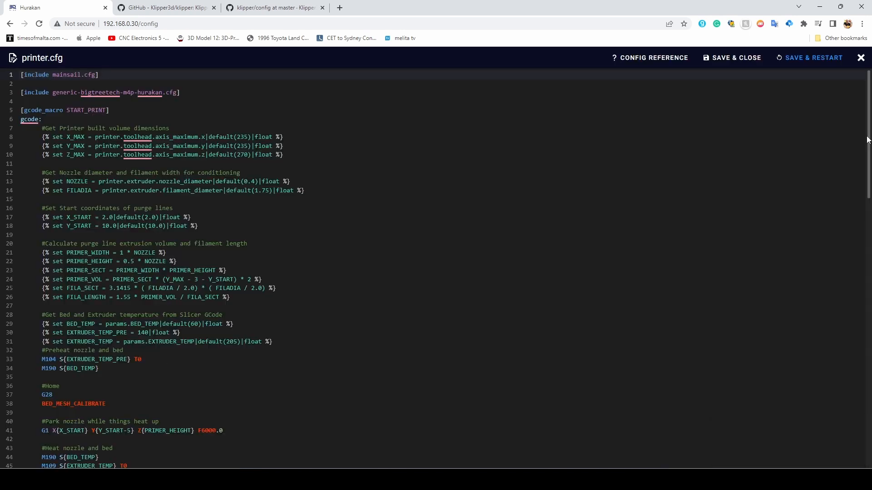
pyautogui.scroll(-3)
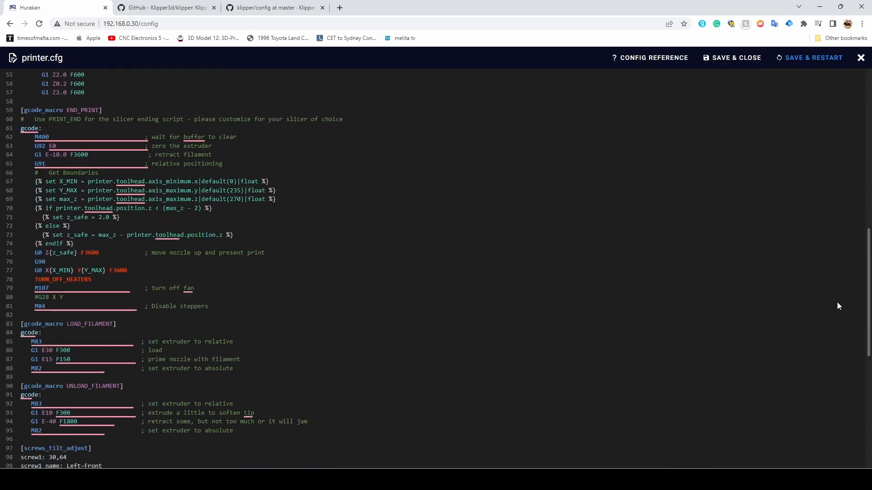
pyautogui.scroll(-3)
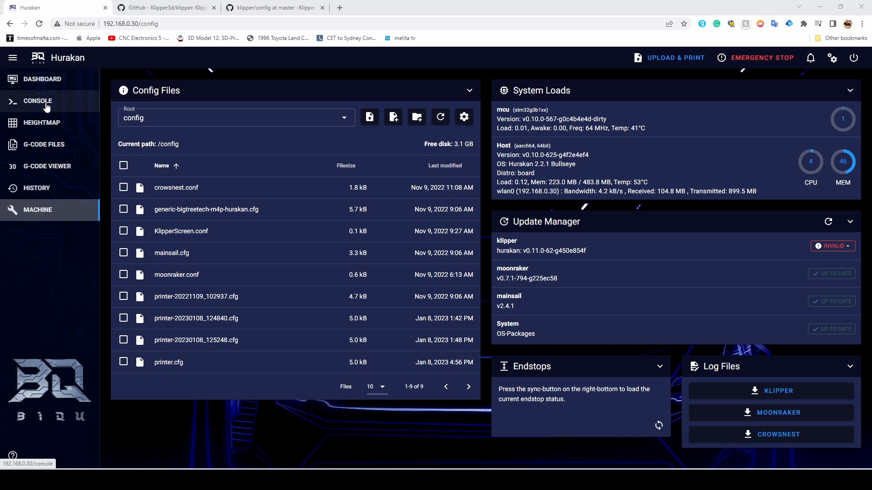
# - Select OBKeychain1.gcode from G-Code Files and confirm the Start Job dialog to begin printing
pyautogui.click(43, 144)
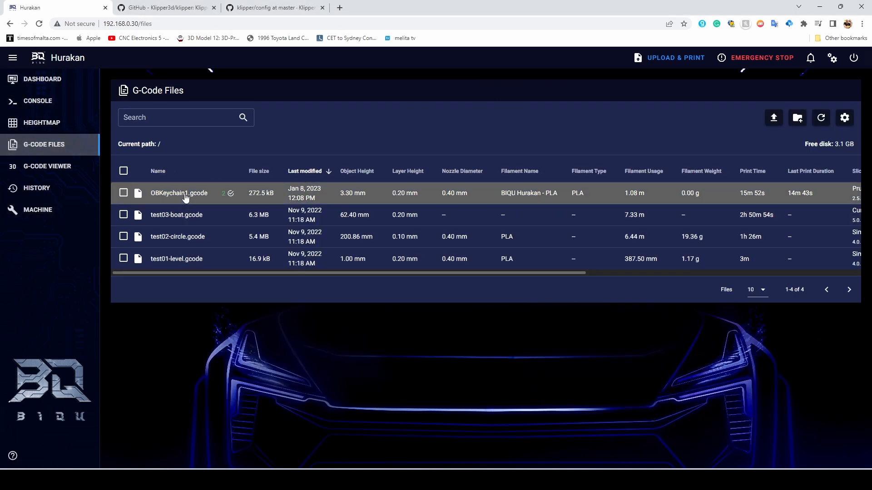
pyautogui.click(179, 192)
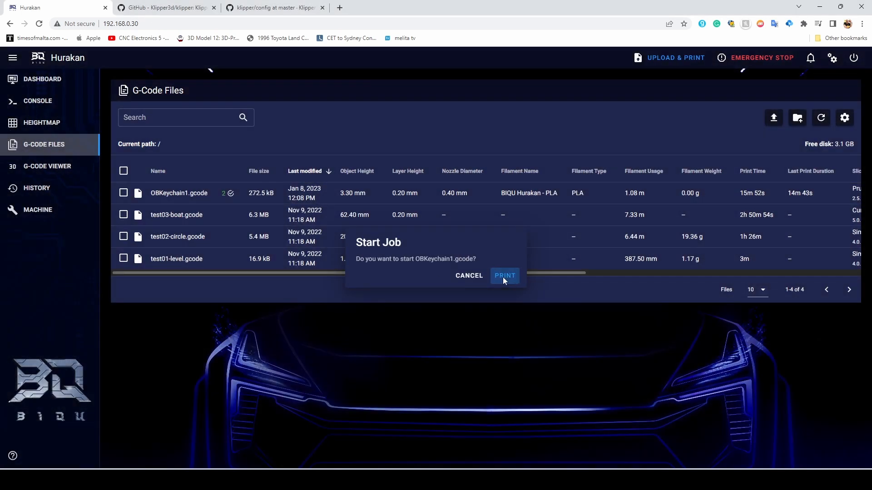
pyautogui.click(504, 276)
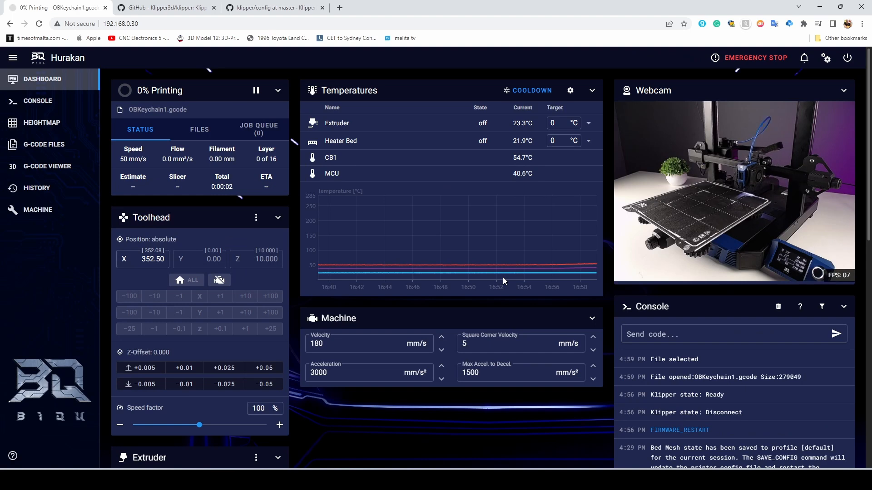